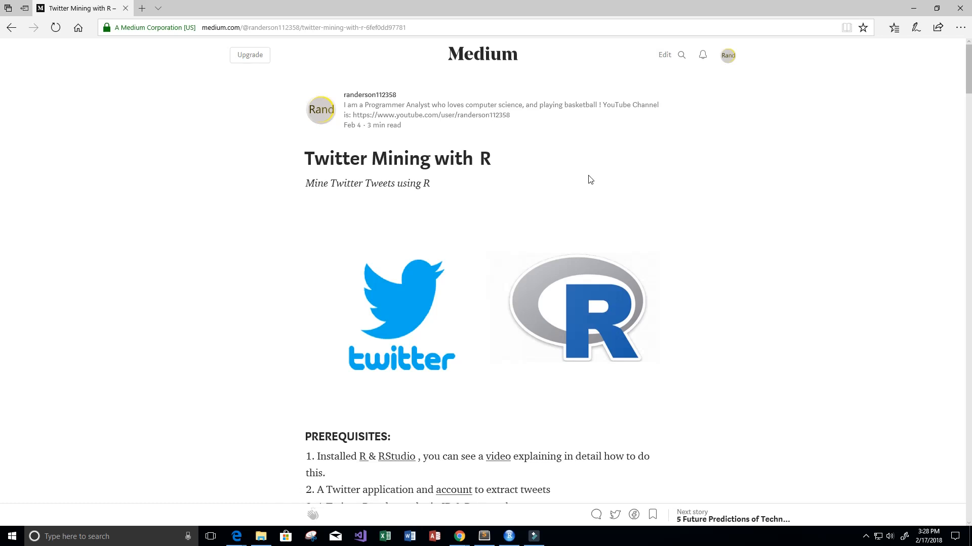
mouse_move(641, 146)
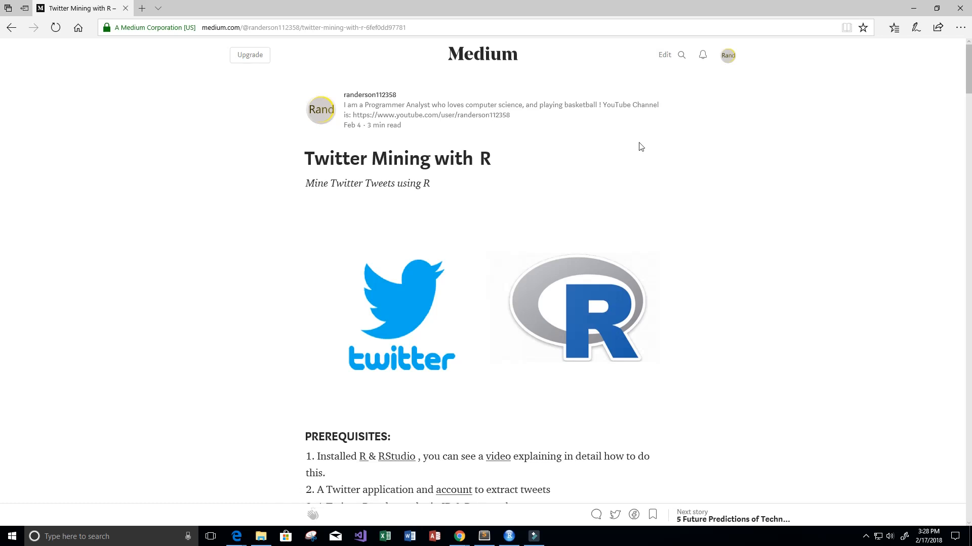
mouse_move(593, 212)
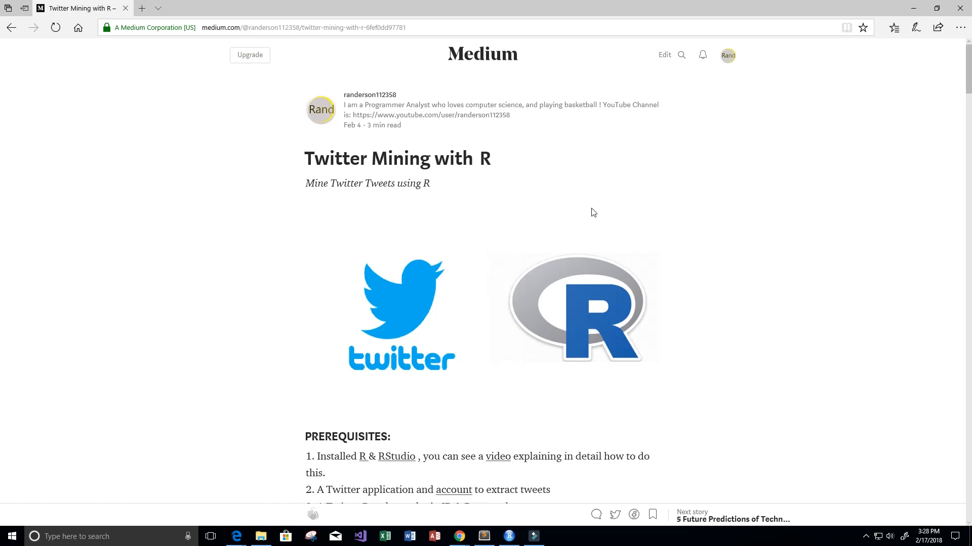
mouse_move(608, 220)
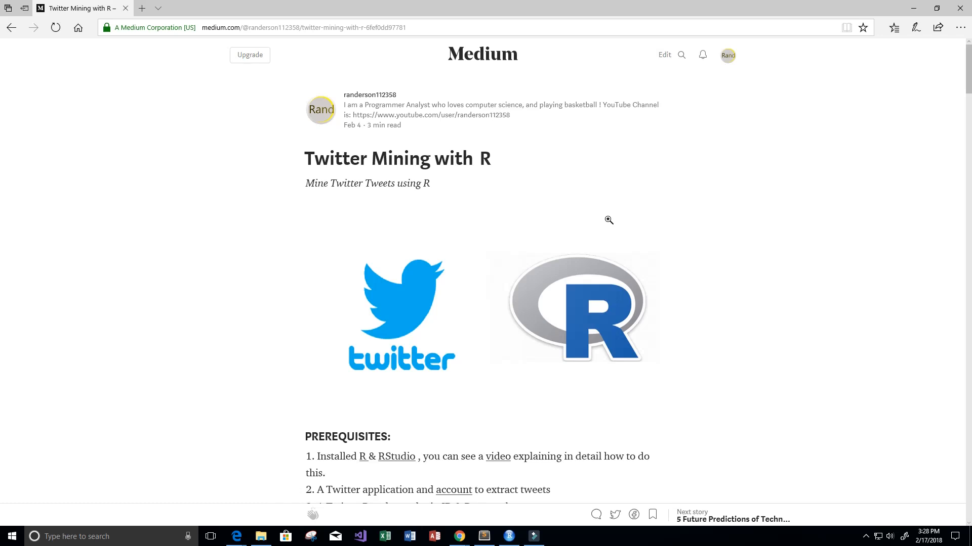
mouse_move(775, 205)
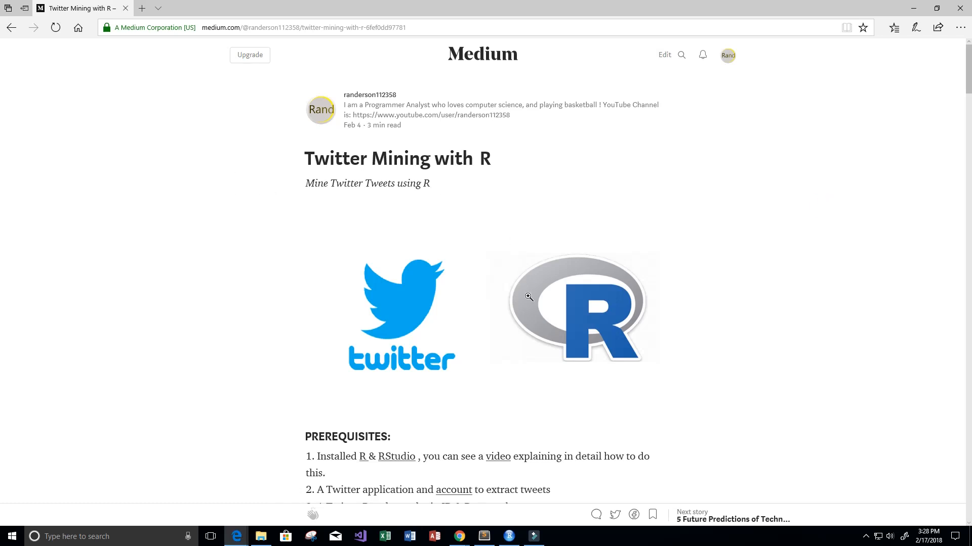
Read down past the Prerequisites heading through the Steps and Setup sections.
scroll("down", 3)
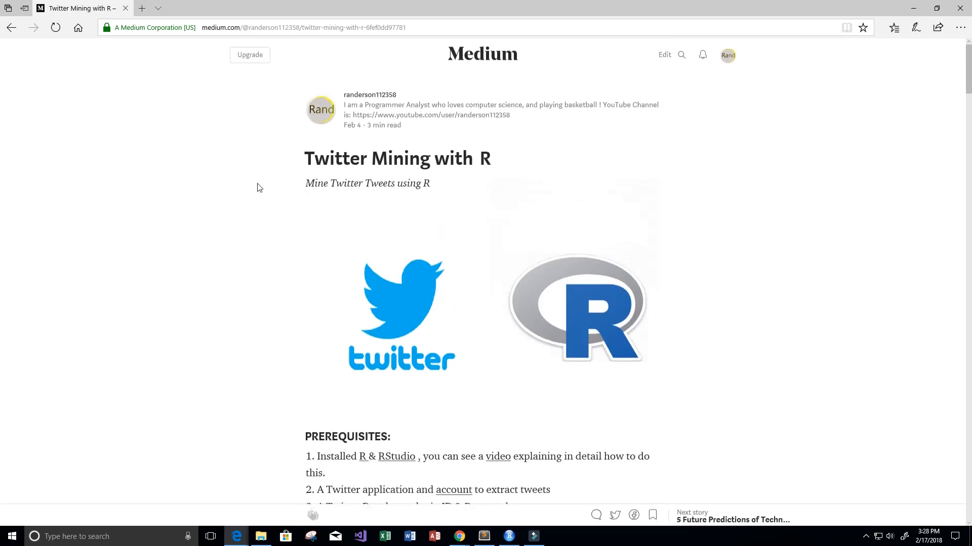
mouse_move(261, 167)
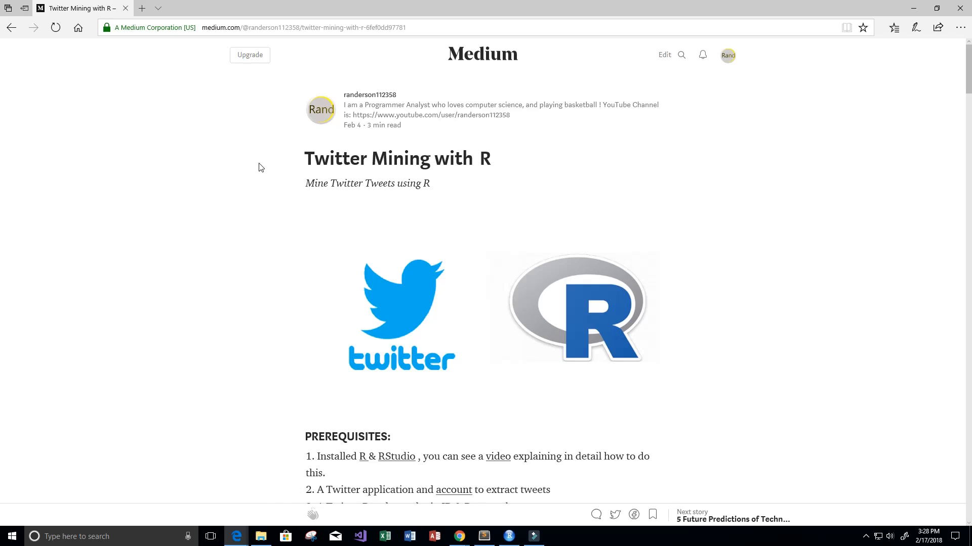
scroll("down", 3)
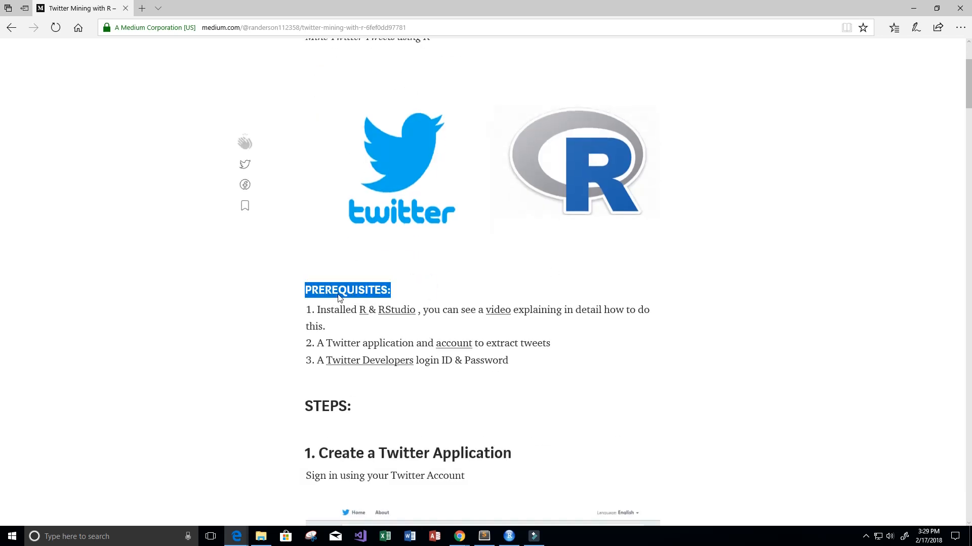
left_click(348, 289)
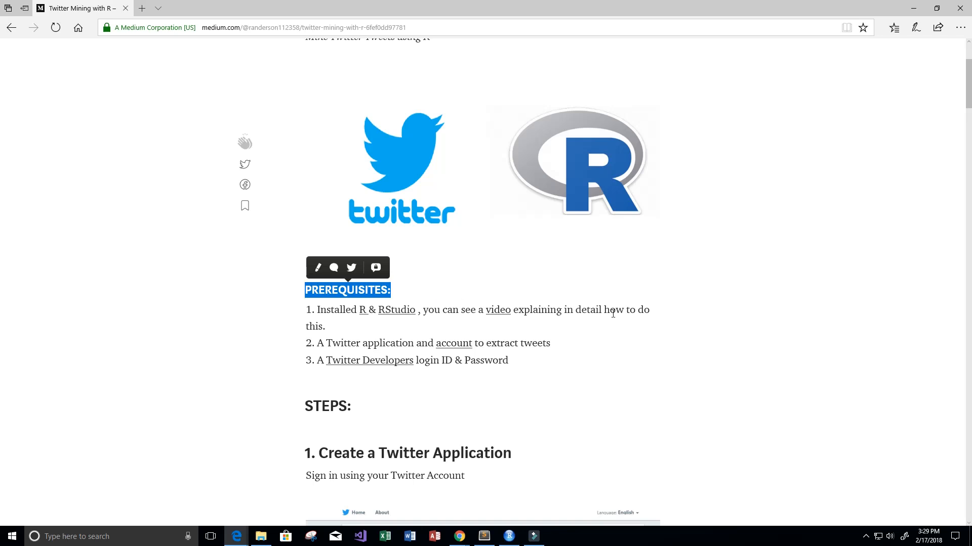
mouse_move(781, 356)
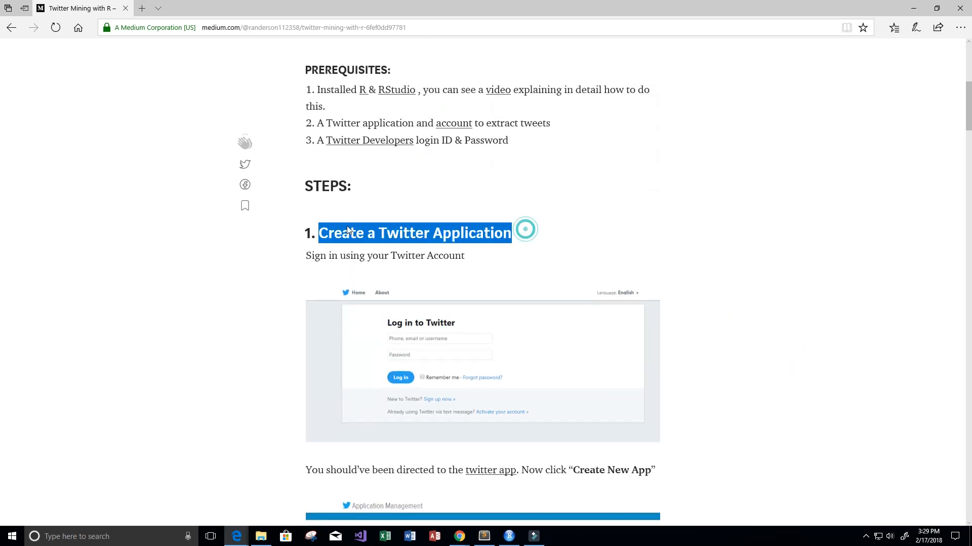
scroll("down", 3)
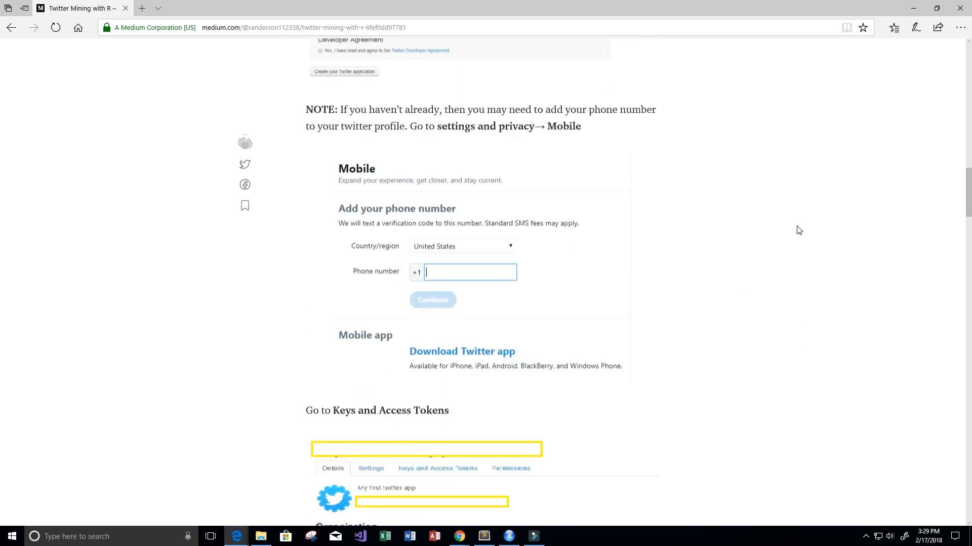
scroll("down", 3)
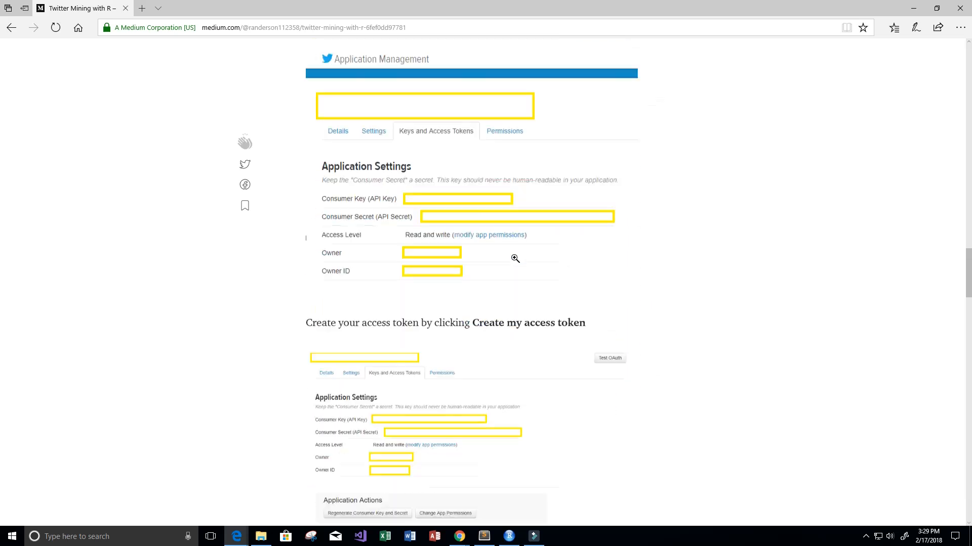
scroll("down", 3)
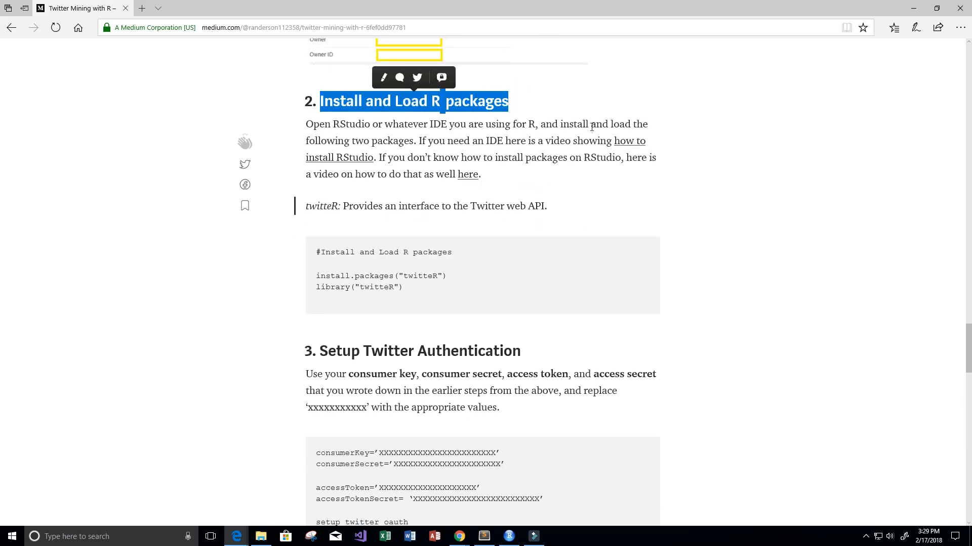
mouse_move(646, 147)
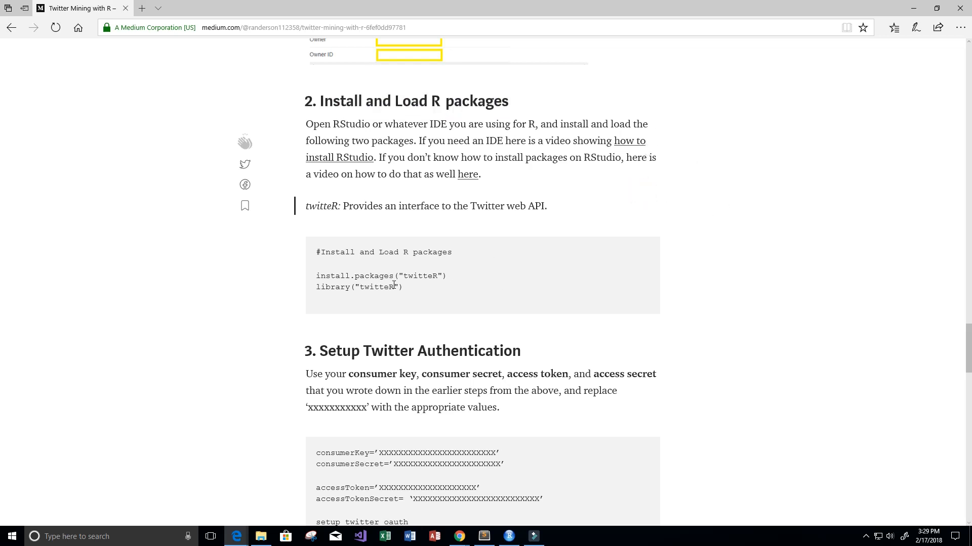
Continue past Twitter authentication to the Extract Tweets section and its GitHub code link.
scroll("down", 3)
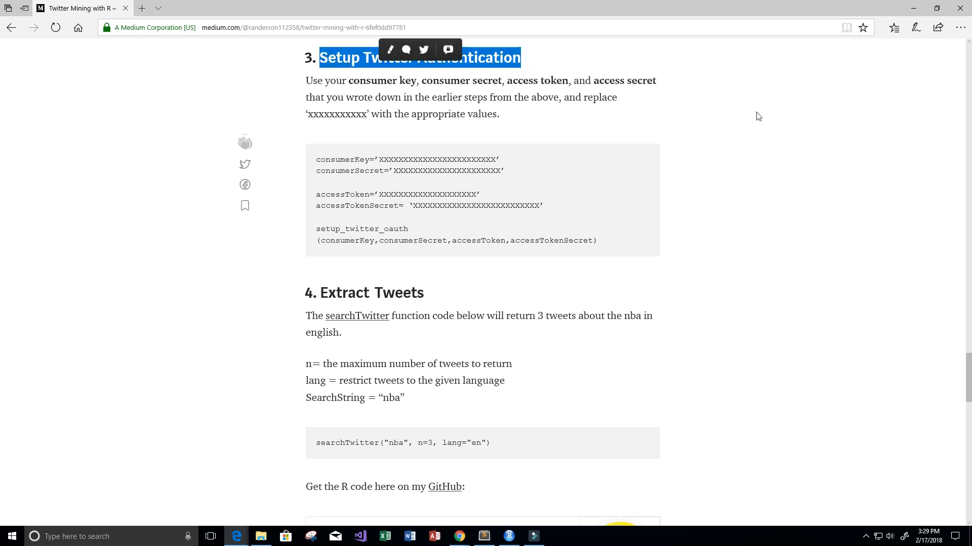
left_click(737, 263)
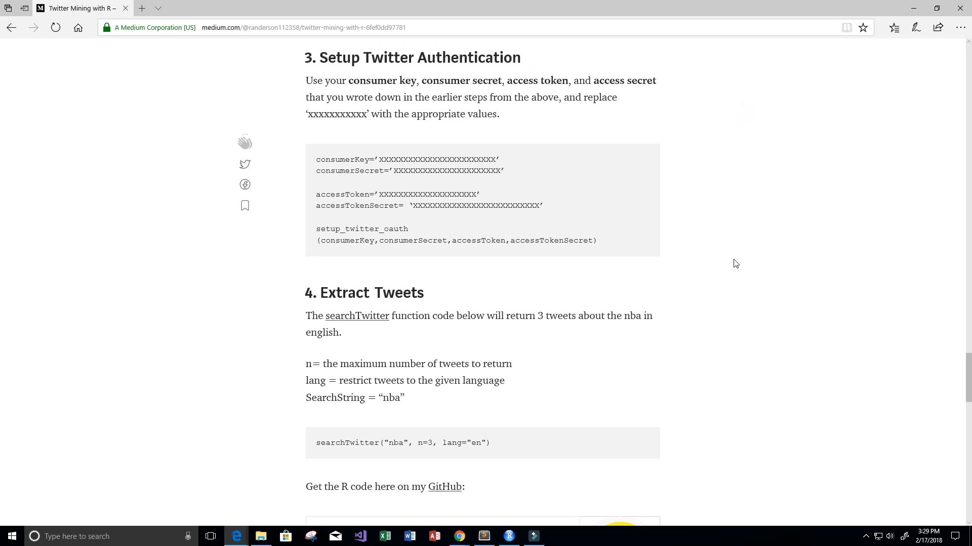
mouse_move(727, 273)
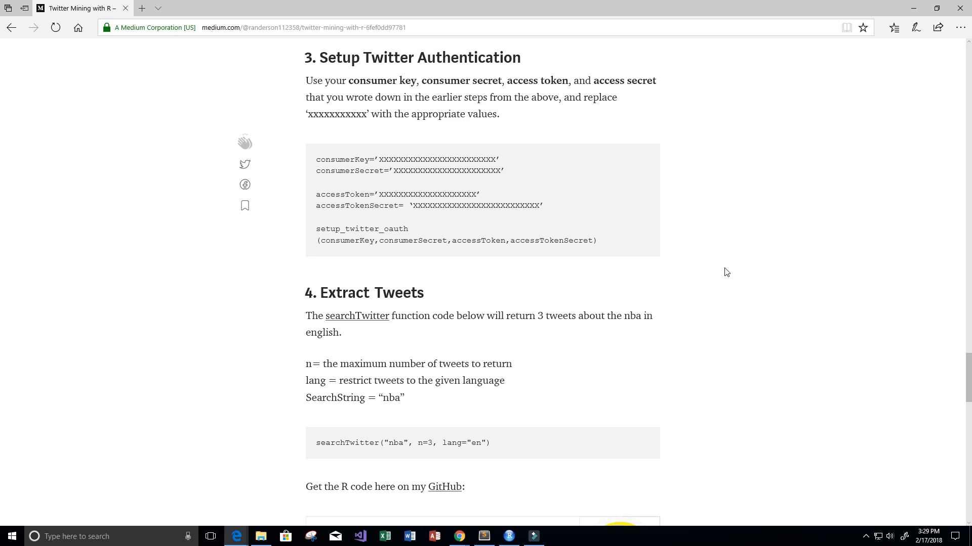
scroll("down", 3)
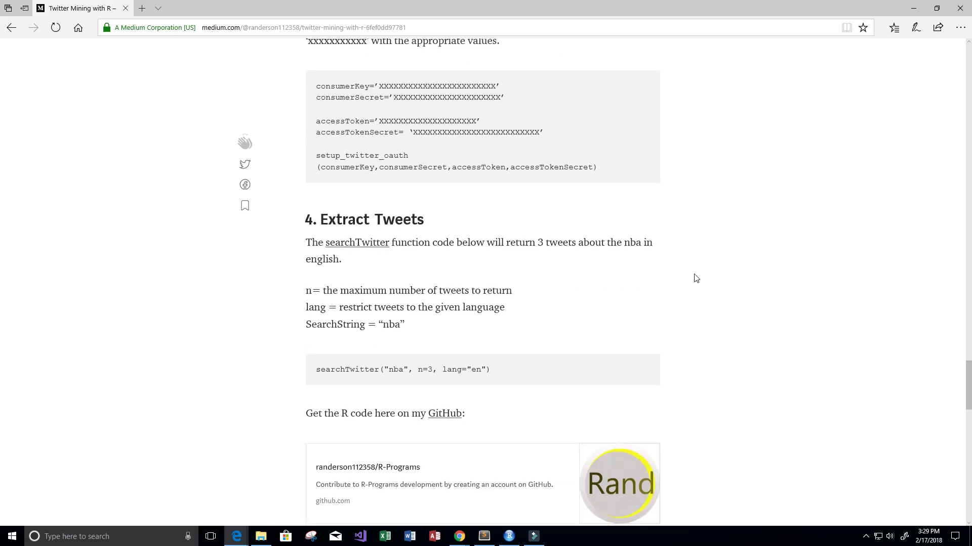
scroll("down", 3)
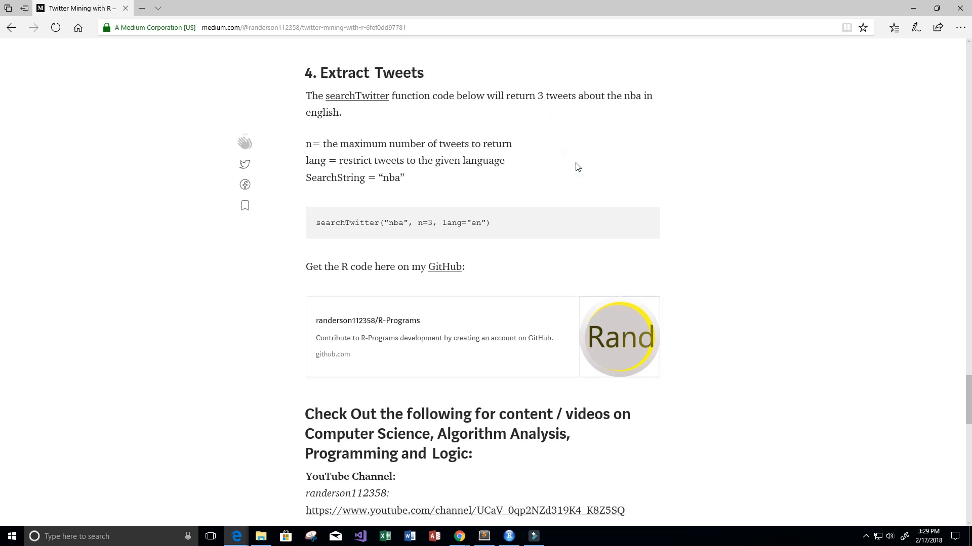
left_click(500, 221)
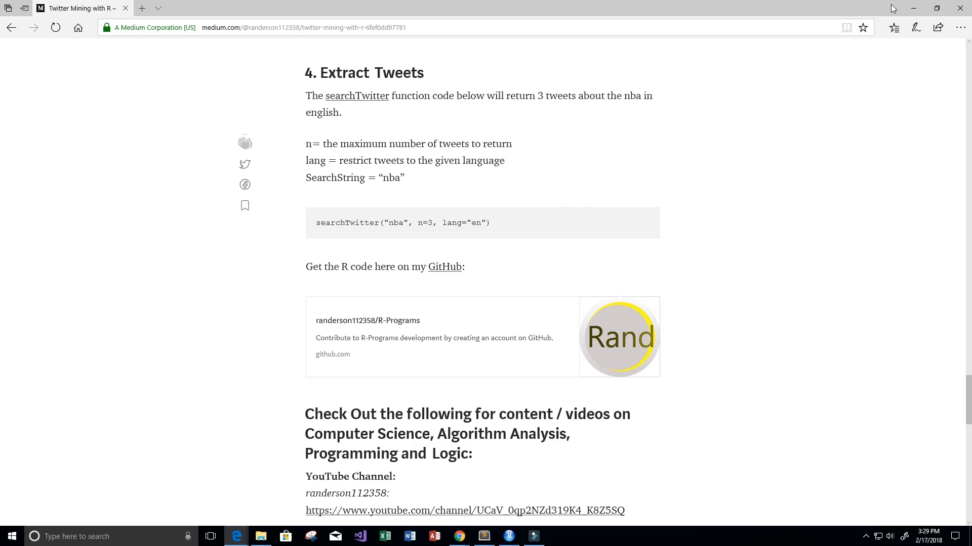
Write searchTwitter("nba", n=3, lang="en") at the console prompt and select the term nba.
left_click(508, 536)
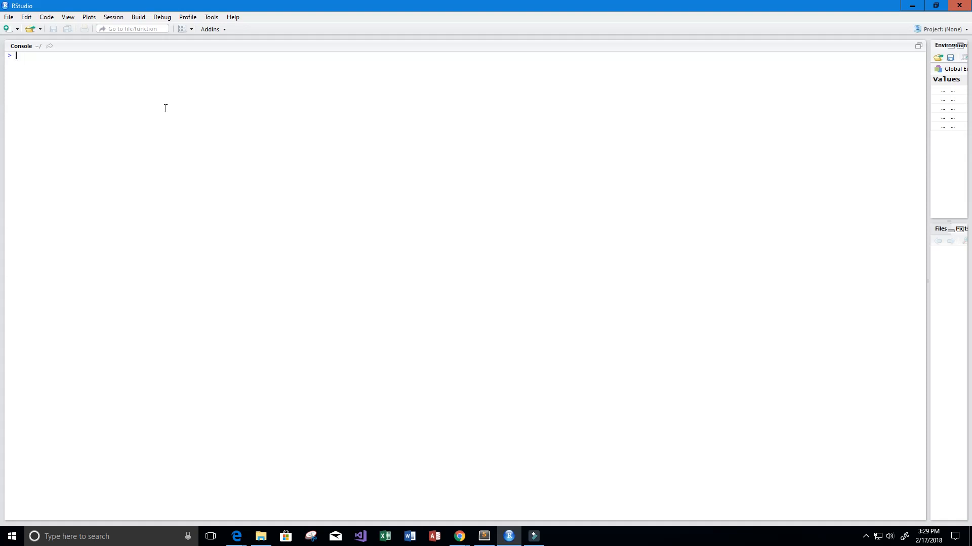
type("searchTwitter(\"nba\", n=3, lang=\"en\")")
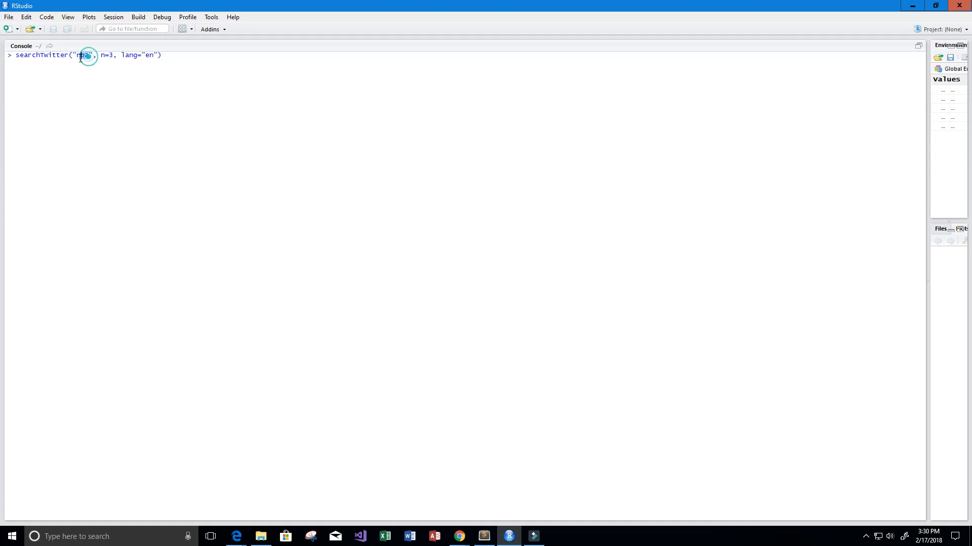
double_click(86, 56)
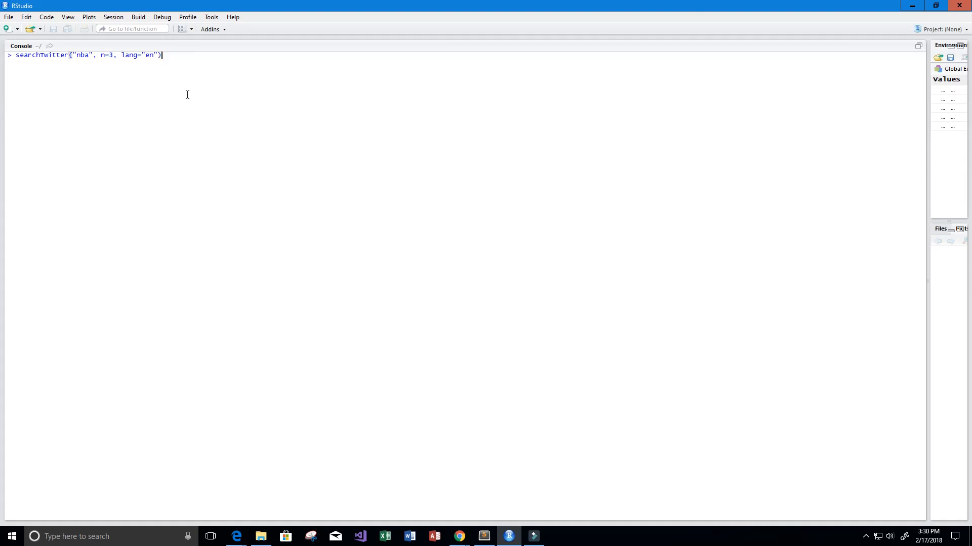
mouse_move(86, 63)
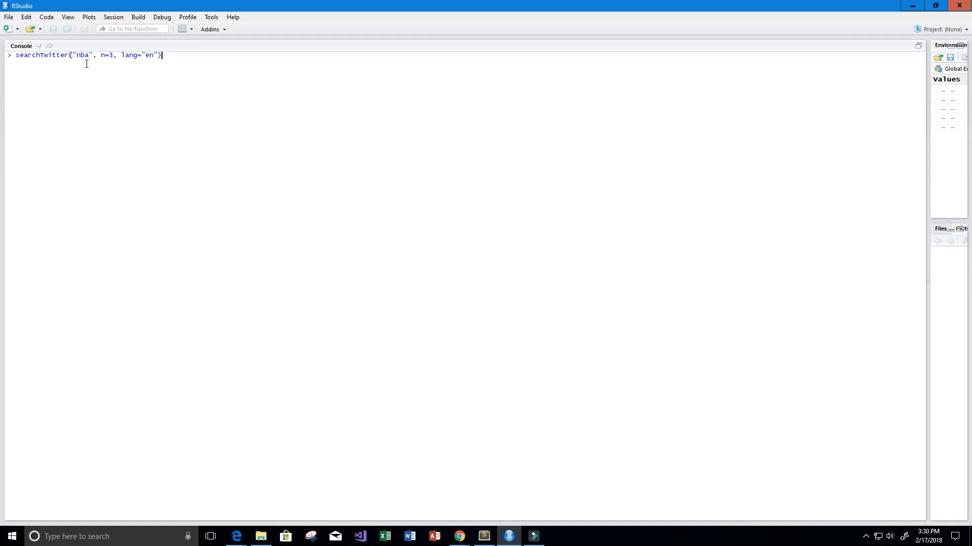
mouse_move(322, 205)
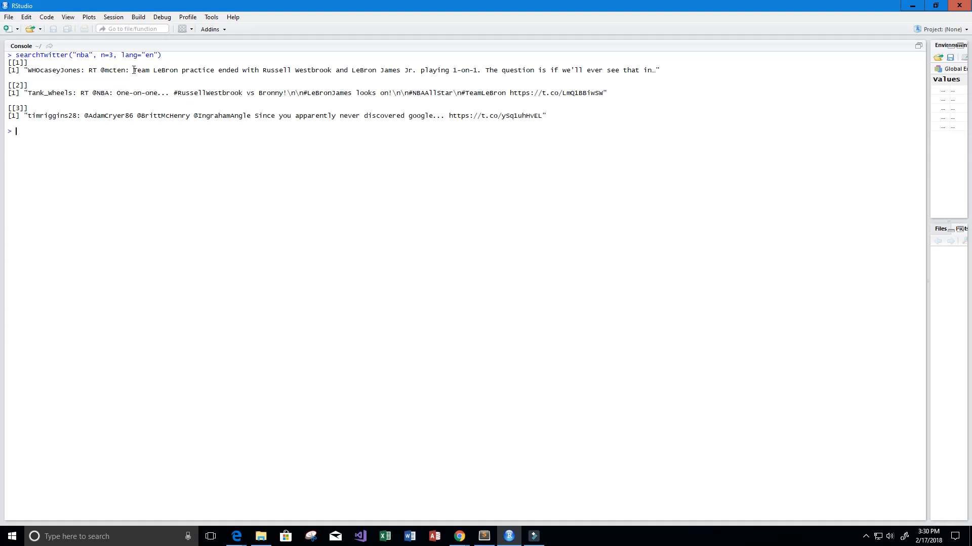
Highlight parts of the first returned NBA tweet in the console output.
left_click_drag(132, 70, 281, 70)
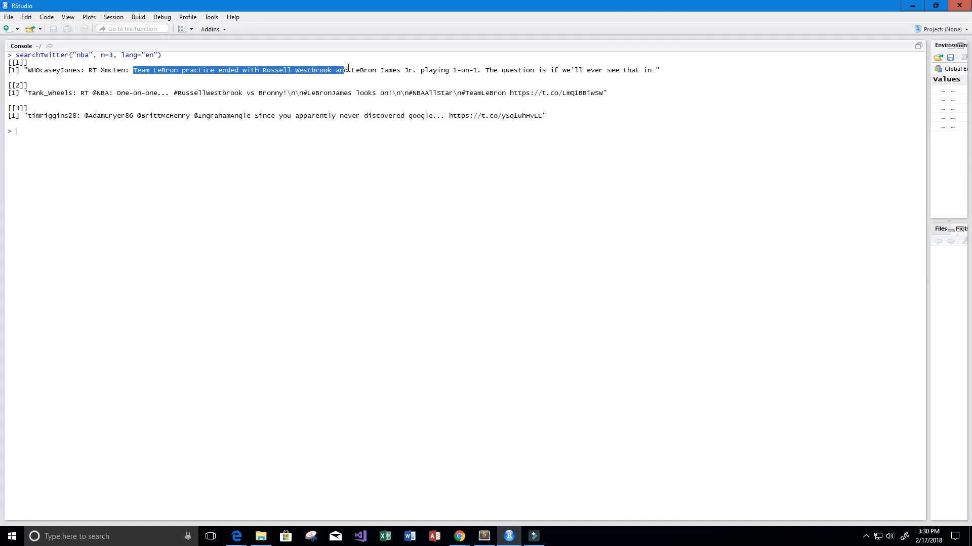
left_click_drag(344, 69, 474, 70)
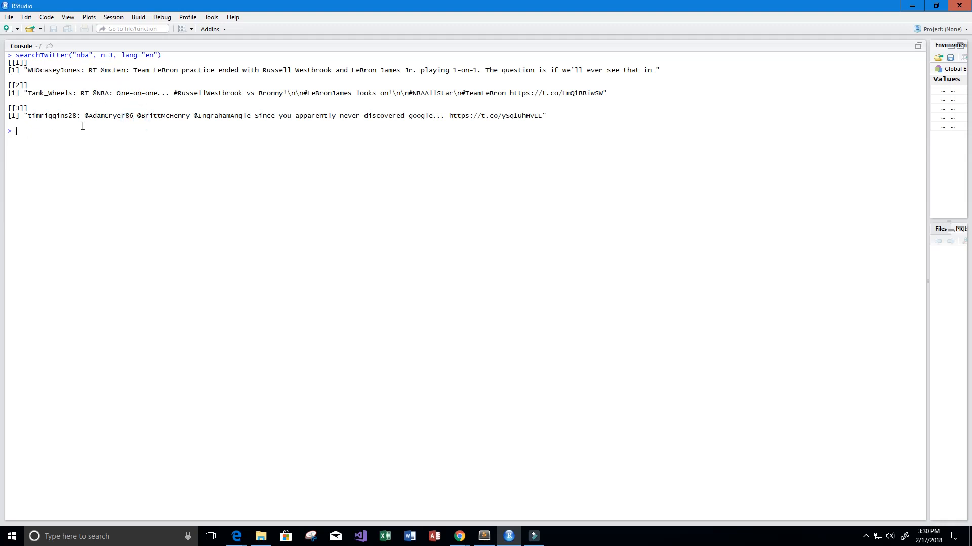
mouse_move(71, 133)
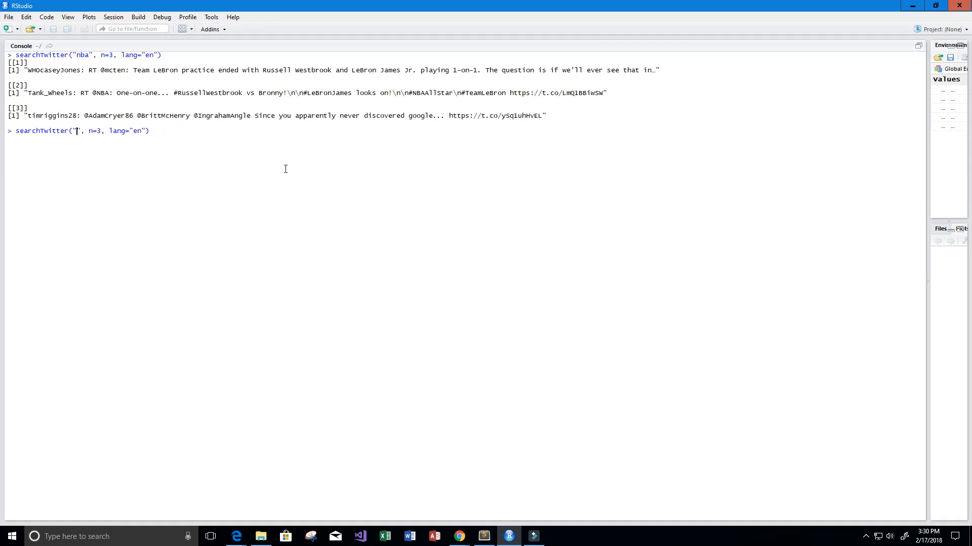
Run searchTwitter for one English olympics tweet and review the returned tweet.
type("olympics")
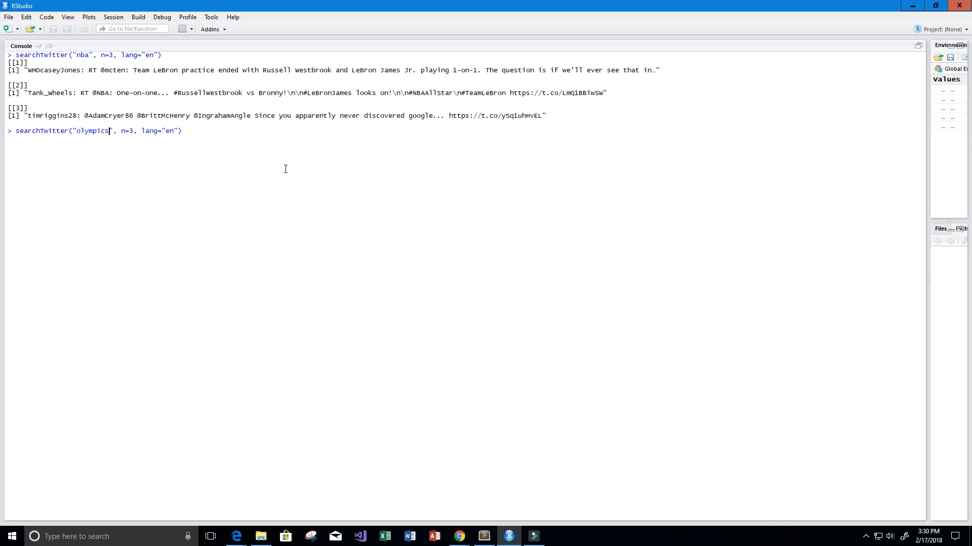
mouse_move(202, 141)
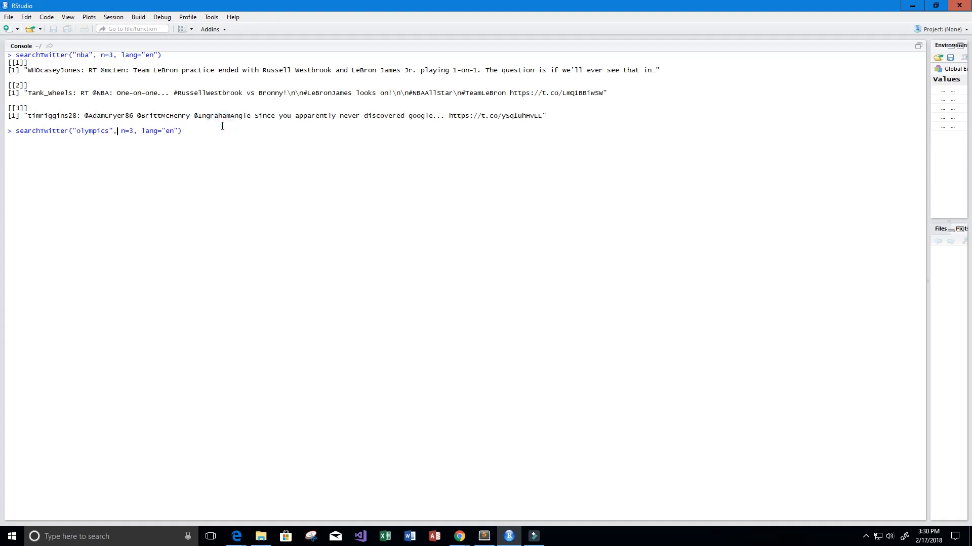
type("n=1,")
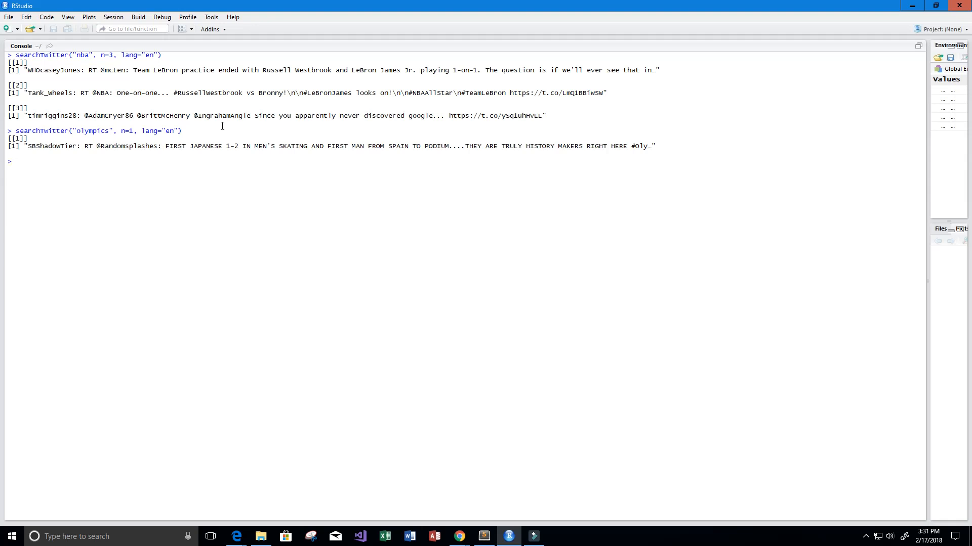
left_click_drag(166, 146, 241, 146)
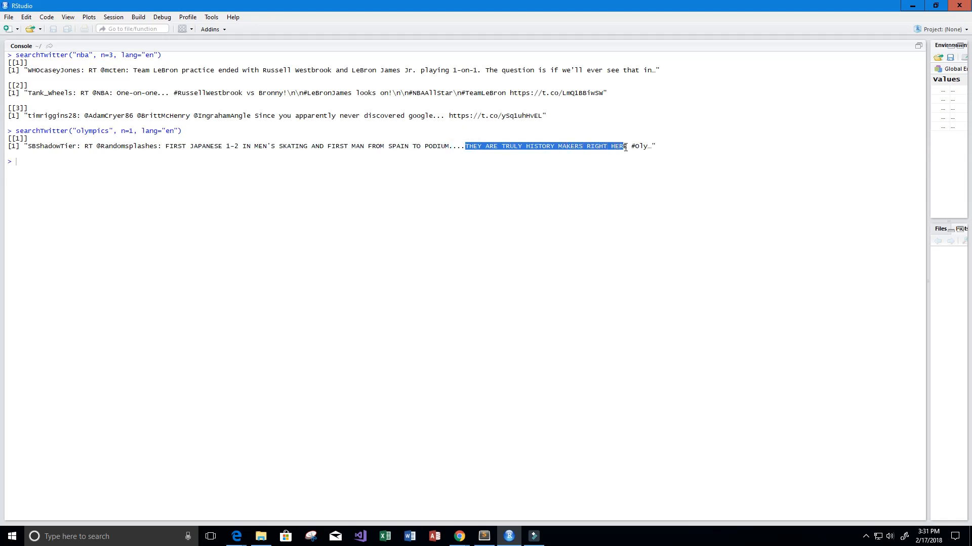
left_click(69, 156)
type("searchTwitter(\"\", n=1, lang=\"en")
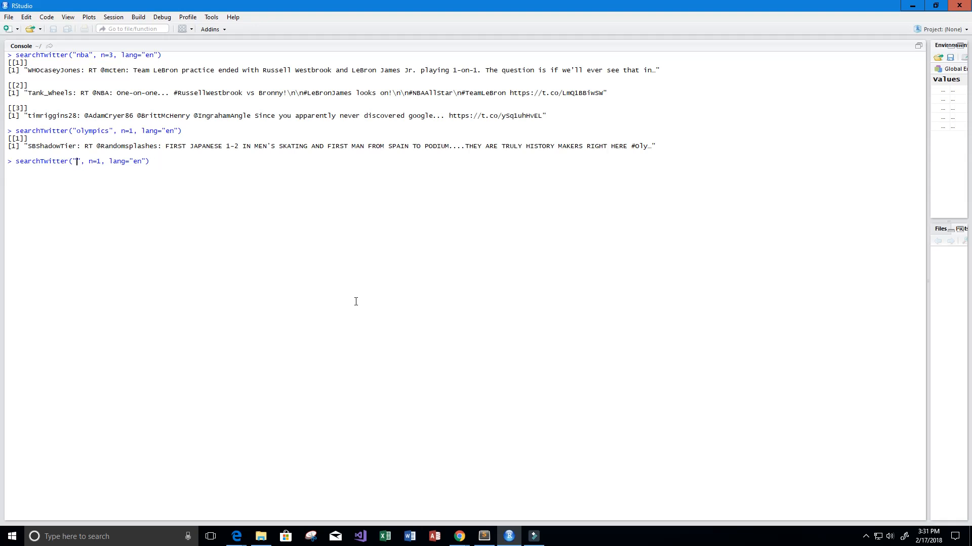
Change the search term to black panther and the tweet count to 7.
type("black panther")
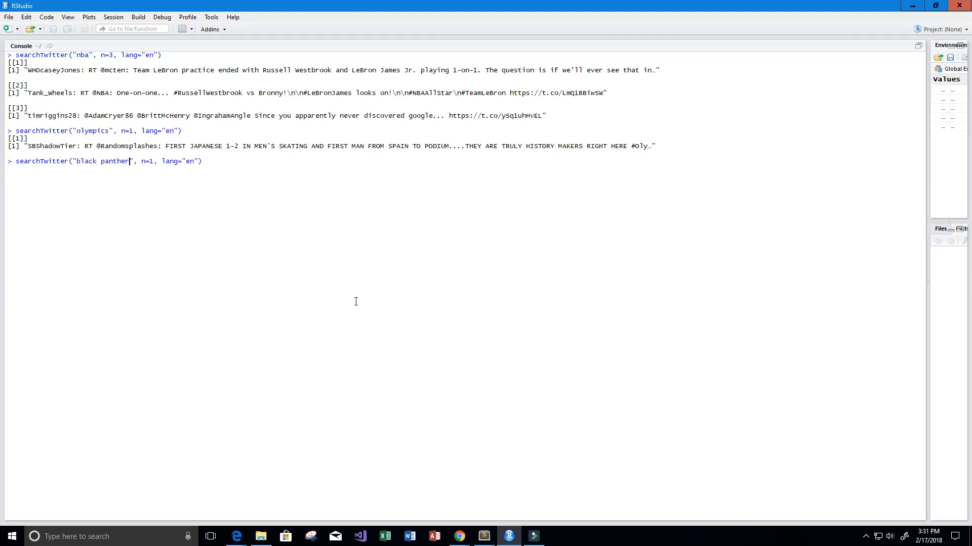
mouse_move(260, 157)
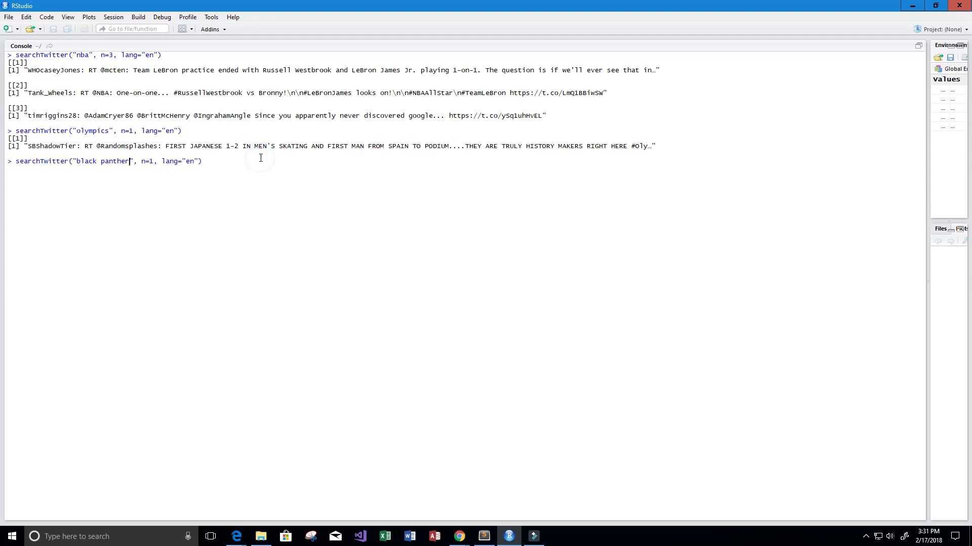
key("End")
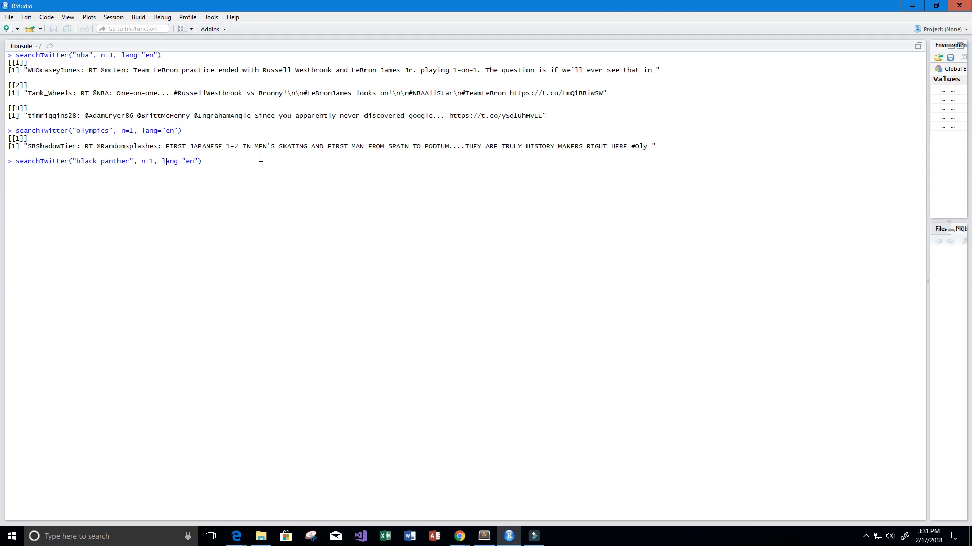
key("Backspace")
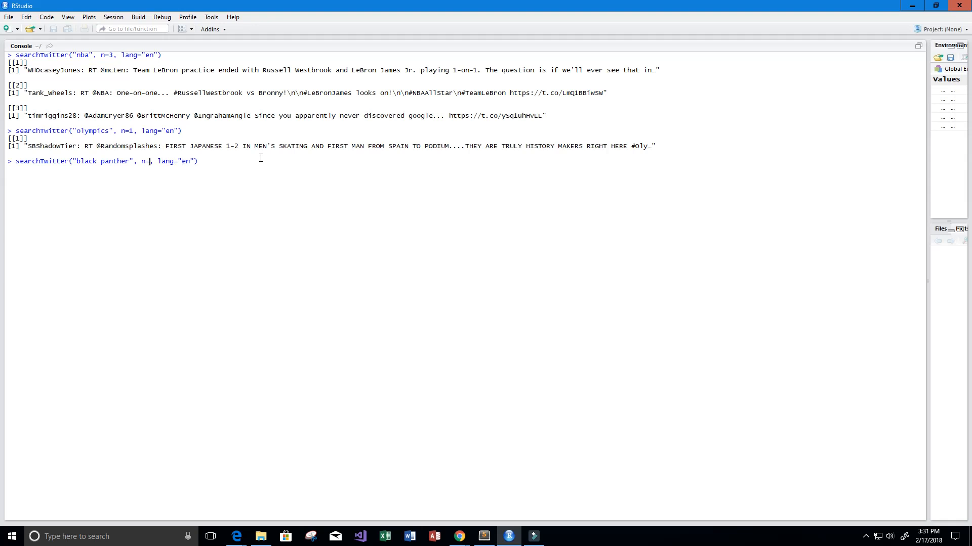
type("7")
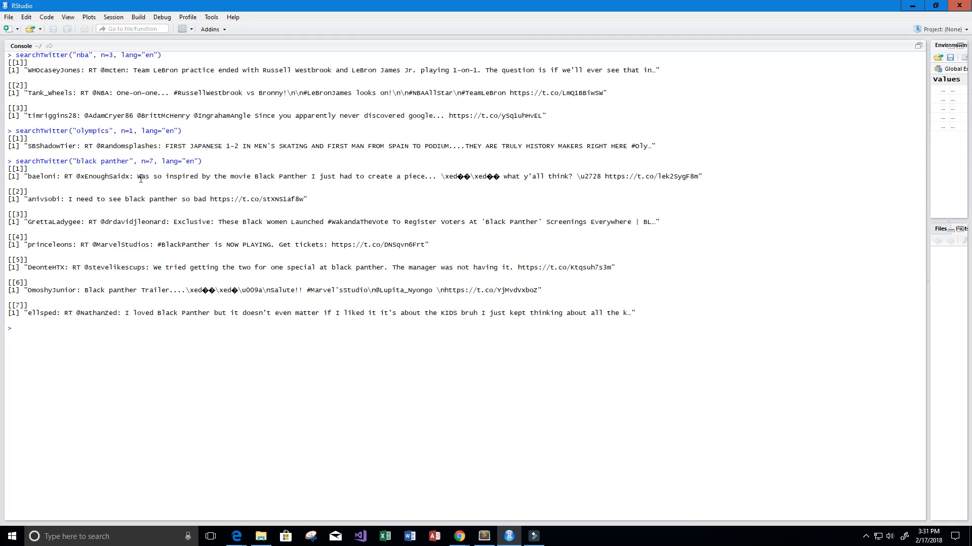
left_click_drag(137, 176, 289, 176)
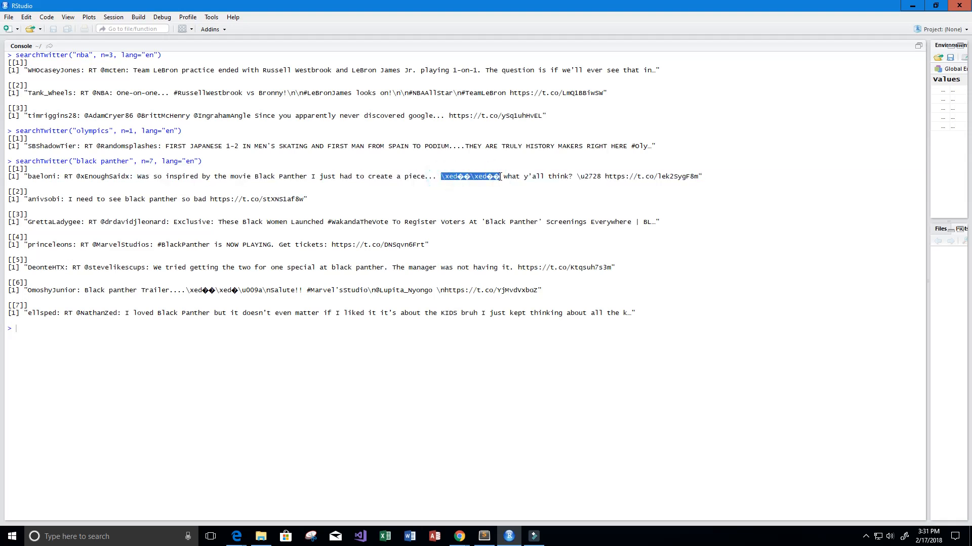
mouse_move(620, 165)
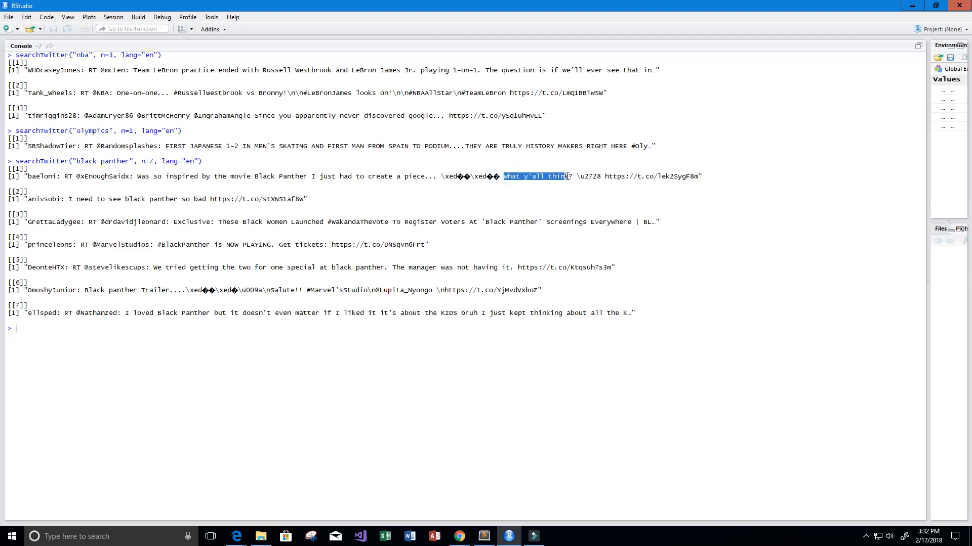
mouse_move(31, 198)
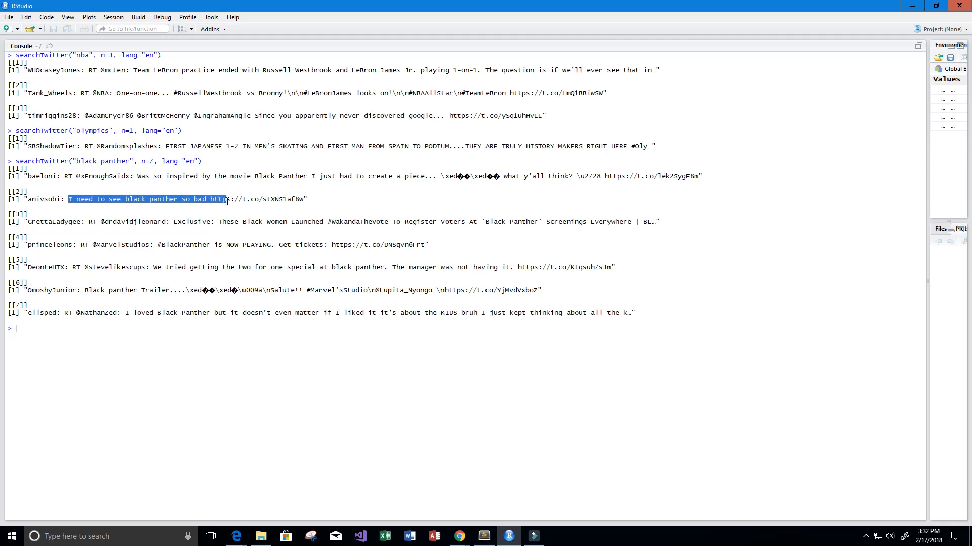
left_click(93, 295)
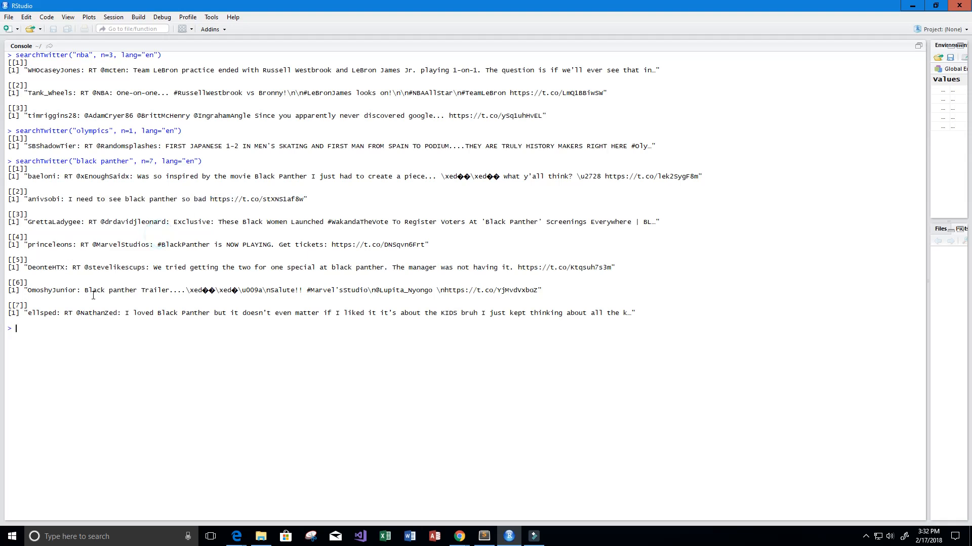
left_click_drag(154, 244, 222, 244)
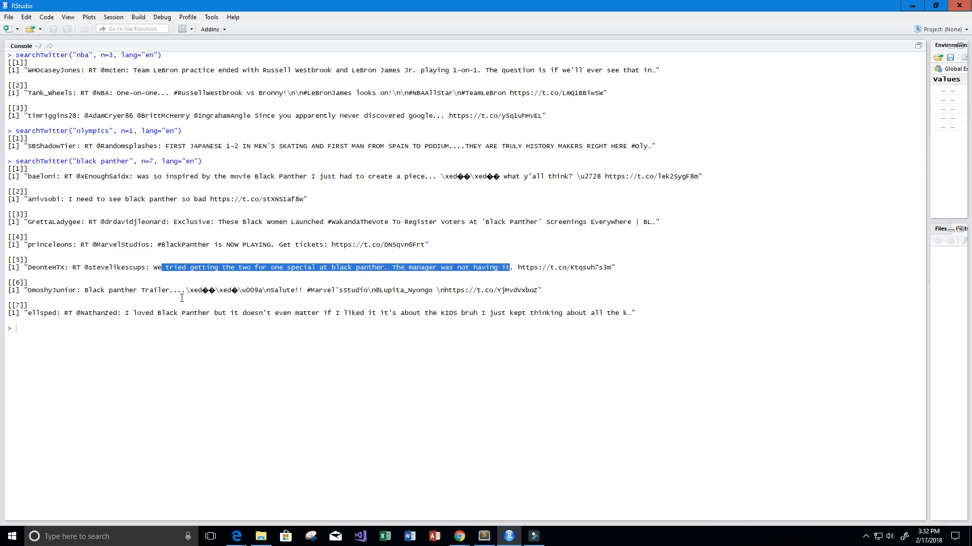
double_click(126, 313)
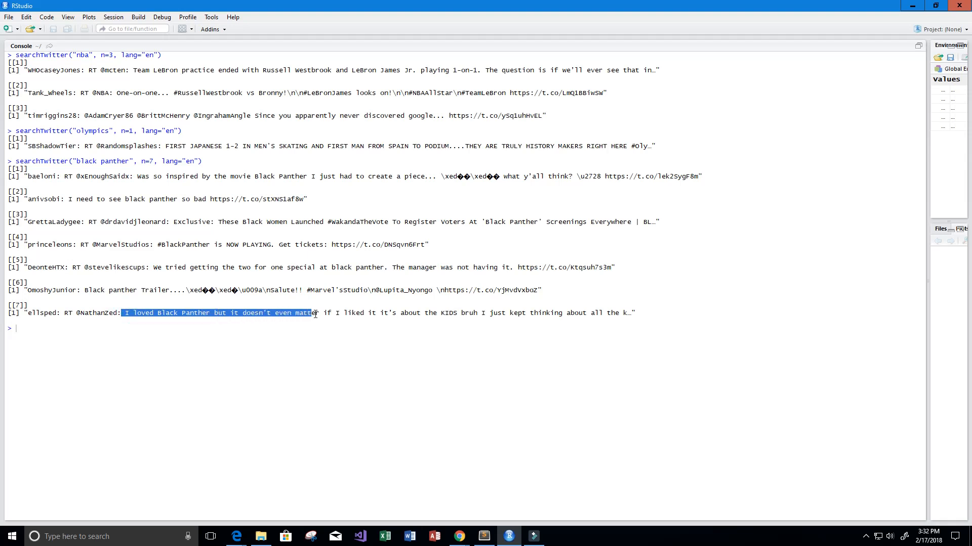
left_click_drag(315, 313, 420, 313)
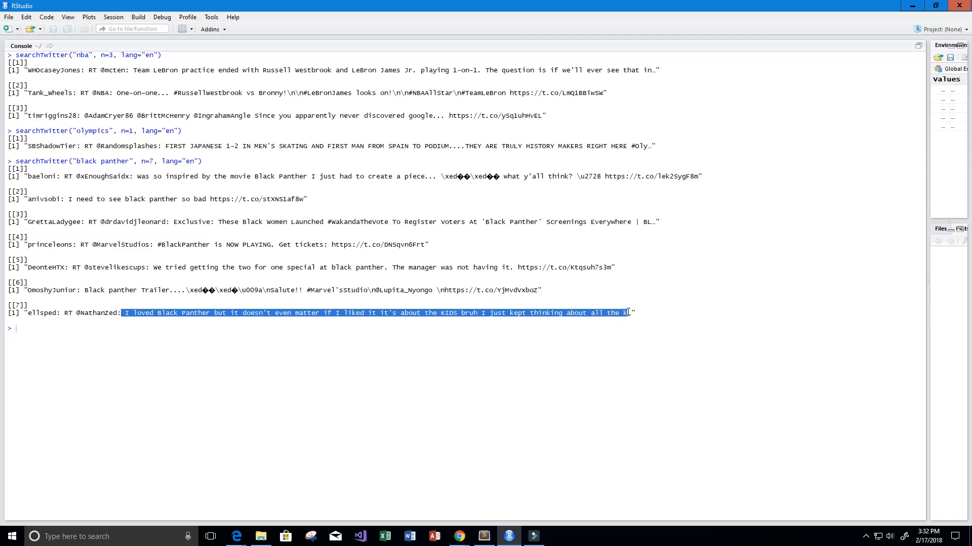
left_click(707, 325)
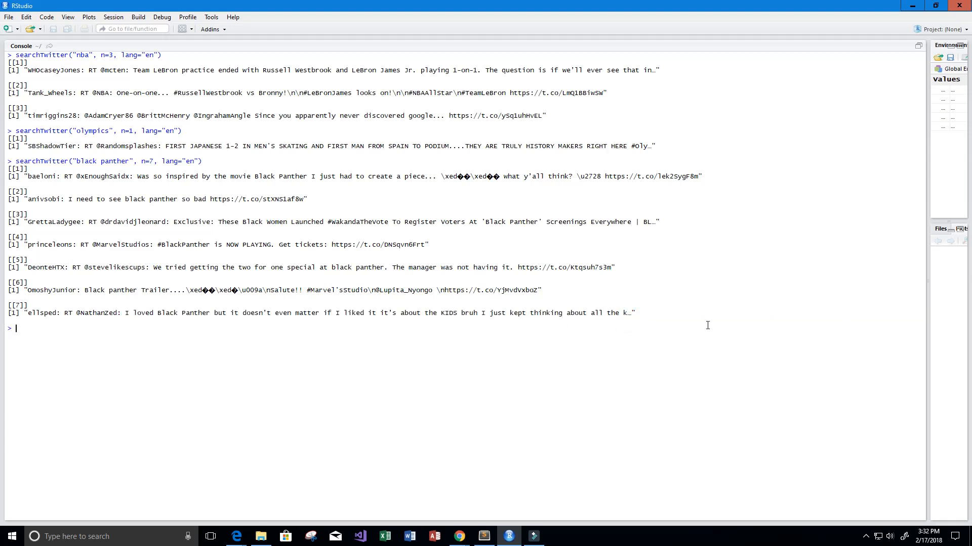
mouse_move(356, 358)
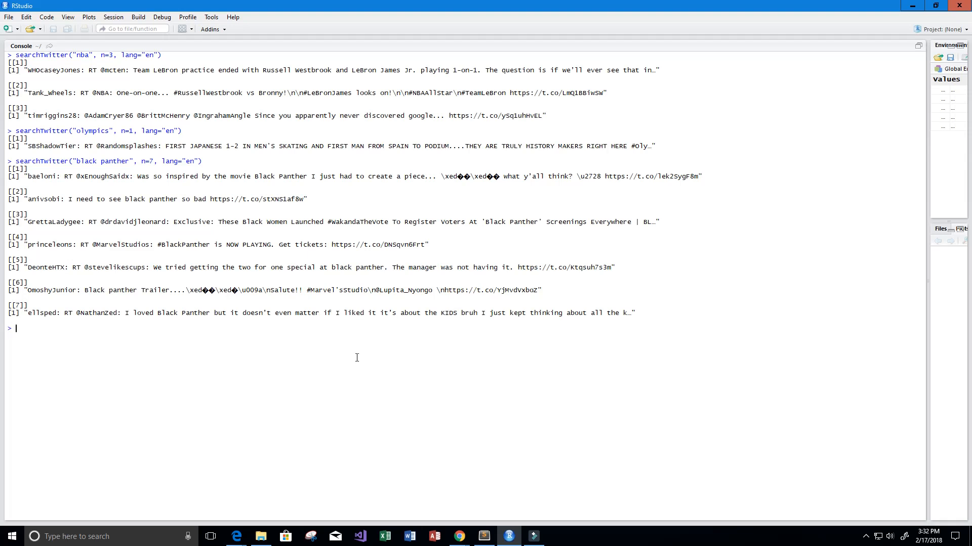
mouse_move(349, 342)
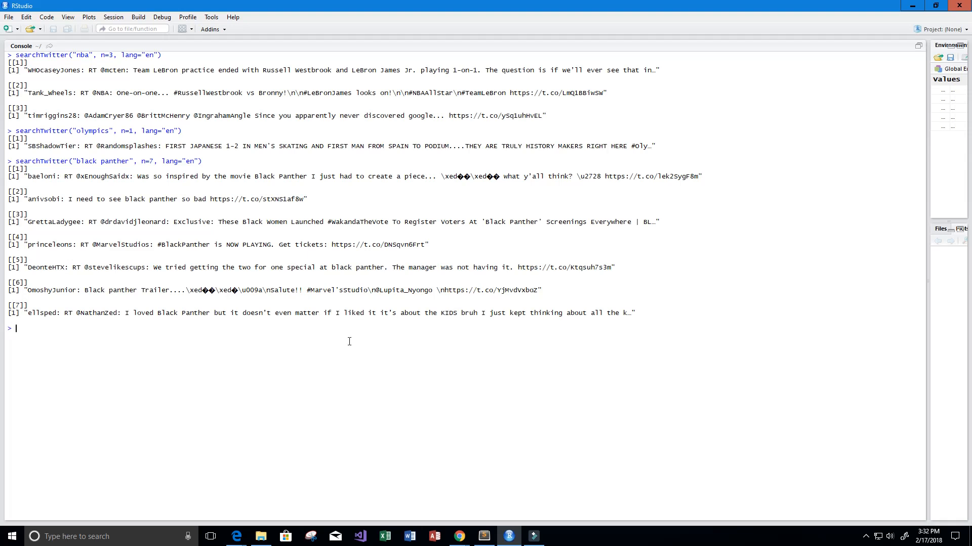